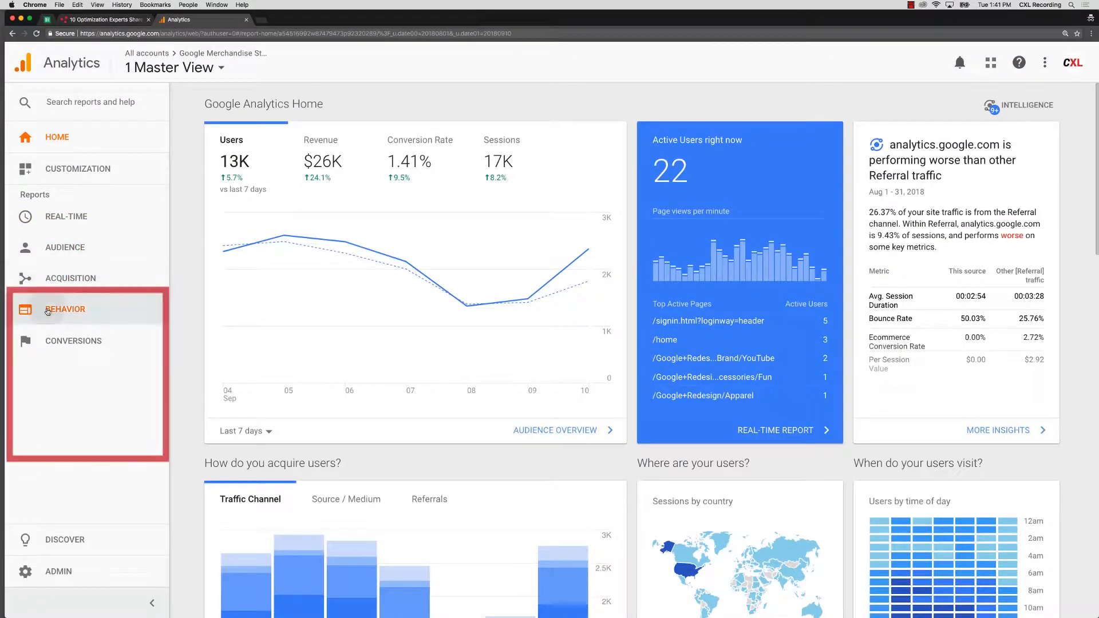
Open Behavior > Site Content > All Pages to list pageviews per page for Aug 1–Sep 10, 2018.
{"action": "left_click", "coordinate": [64, 309]}
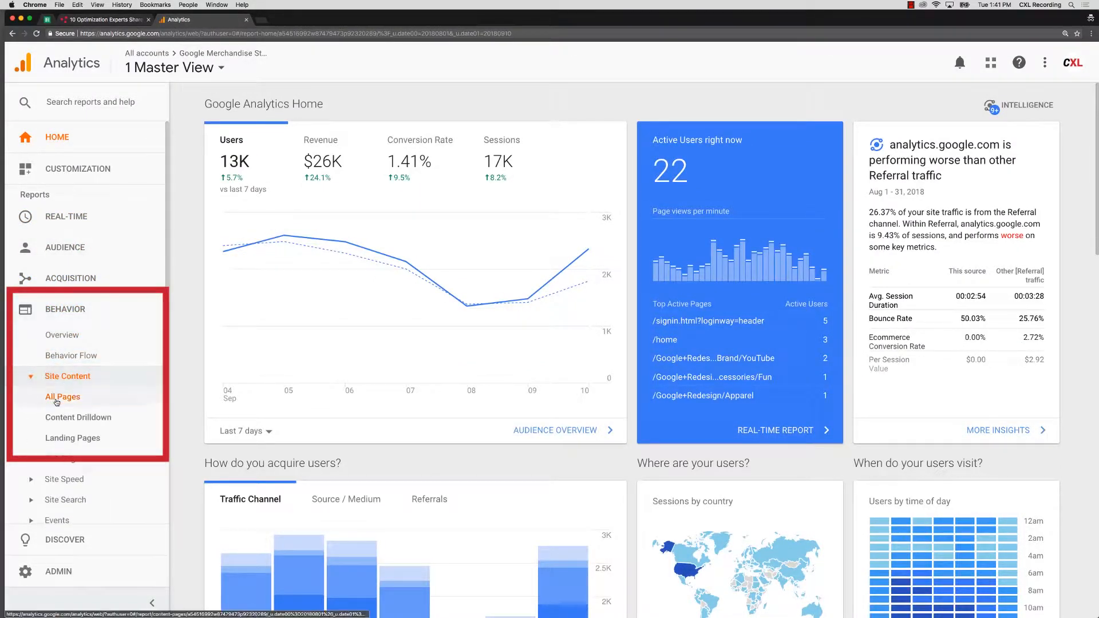
{"action": "left_click", "coordinate": [62, 396]}
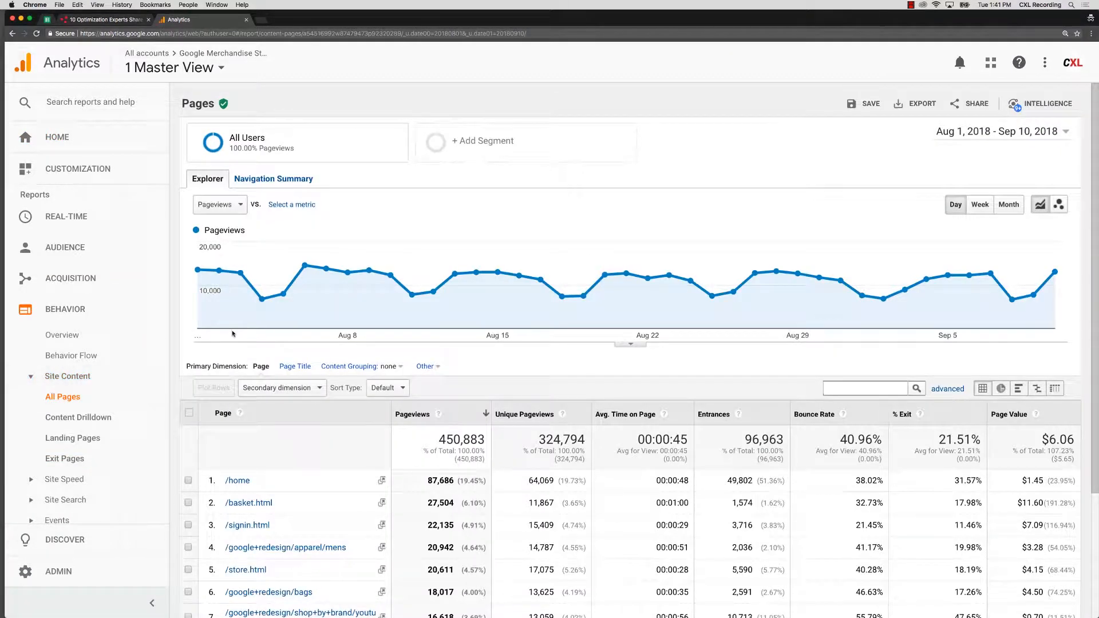
{"action": "mouse_move", "coordinate": [284, 294]}
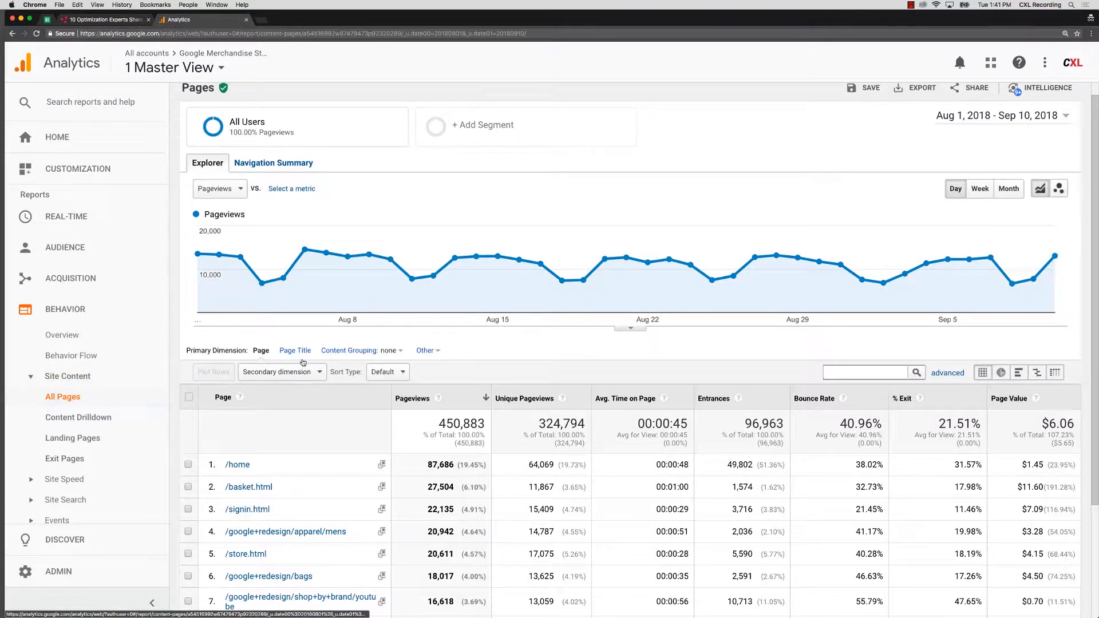
{"action": "scroll", "scroll_direction": "down", "scroll_amount": 3}
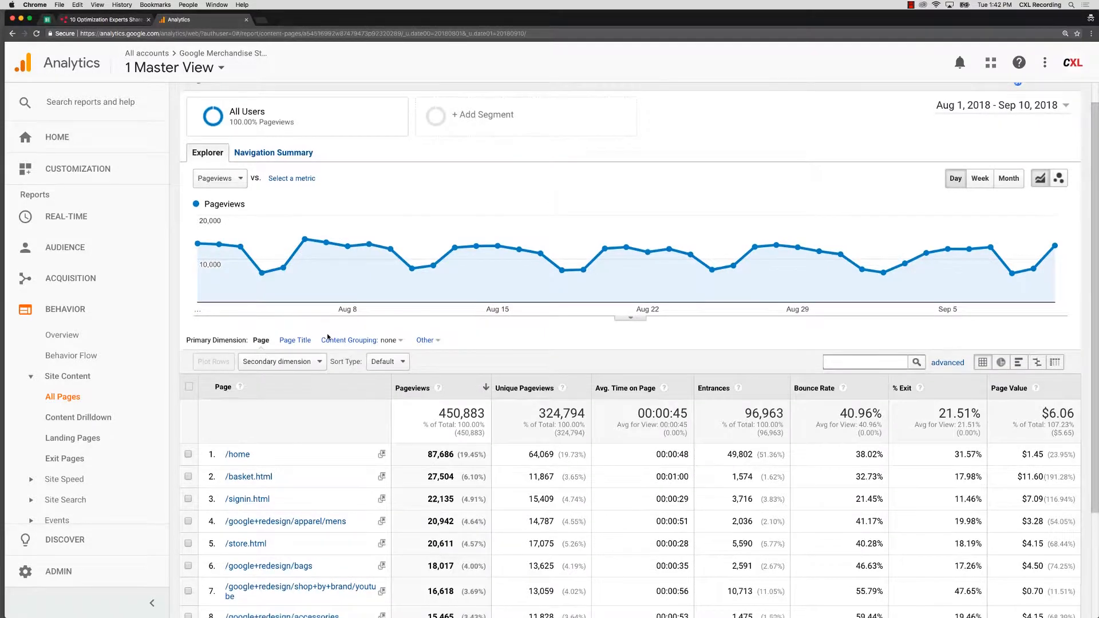
{"action": "scroll", "scroll_direction": "down", "scroll_amount": 3}
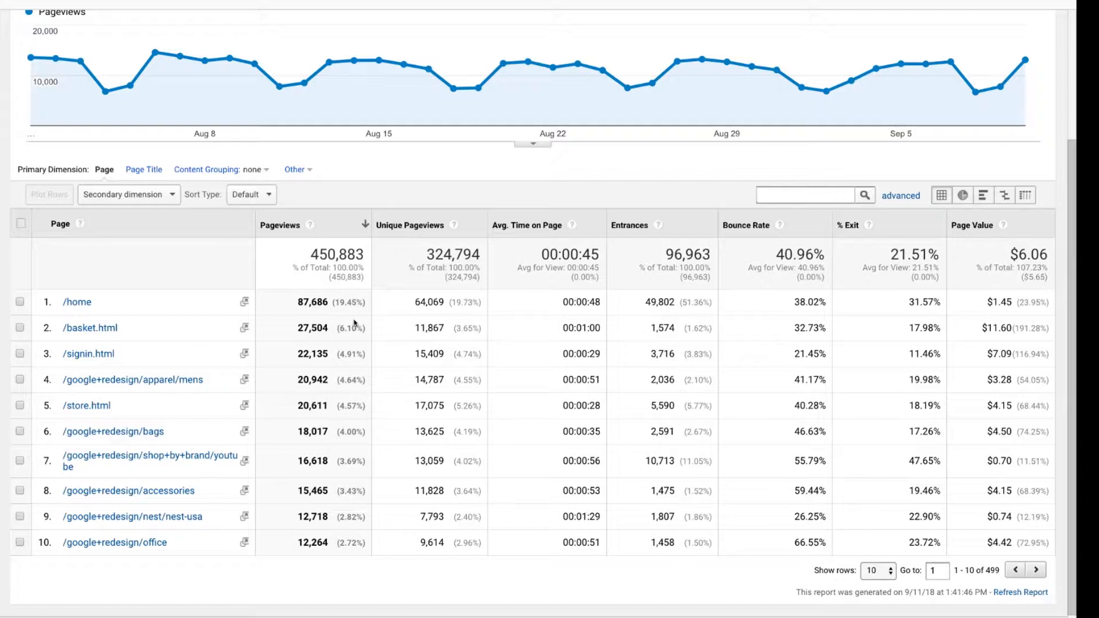
{"action": "double_click", "coordinate": [312, 328]}
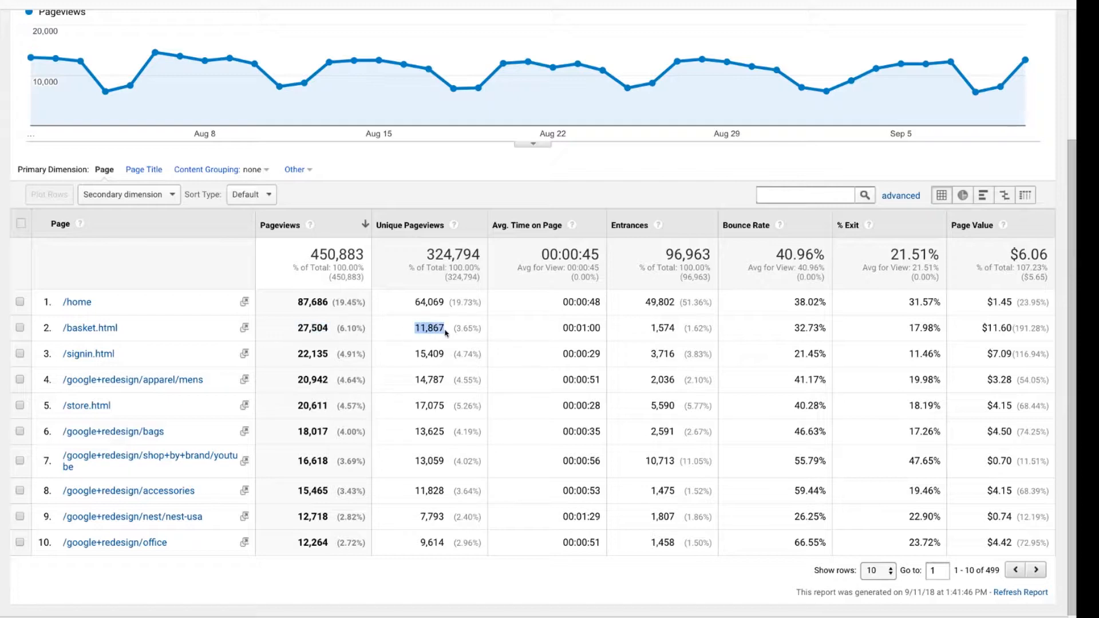
{"action": "mouse_move", "coordinate": [290, 334]}
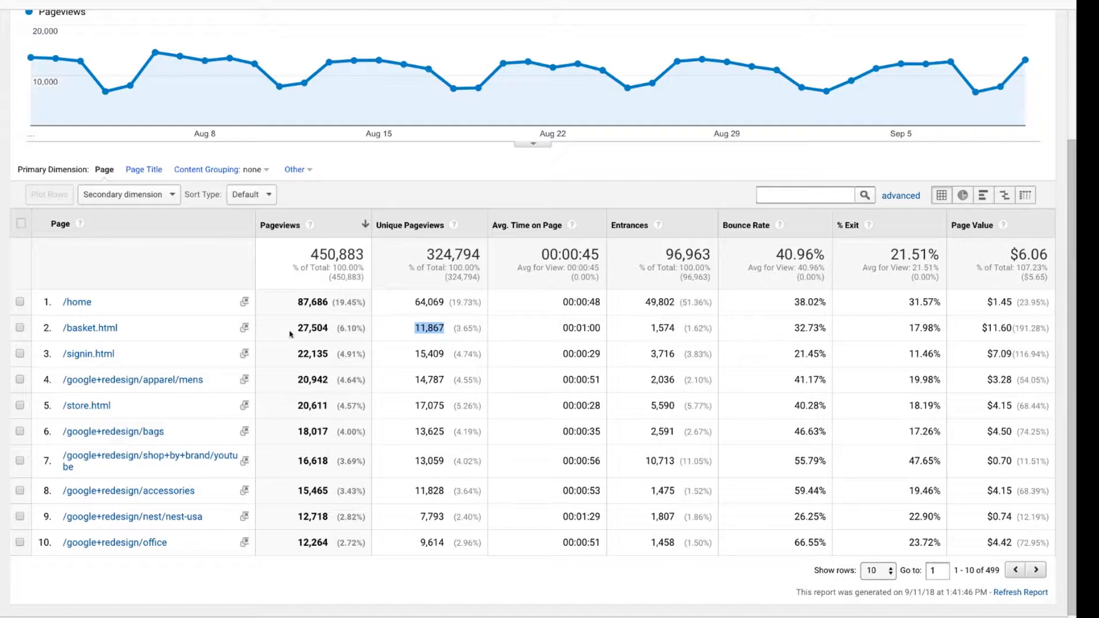
{"action": "mouse_move", "coordinate": [90, 329]}
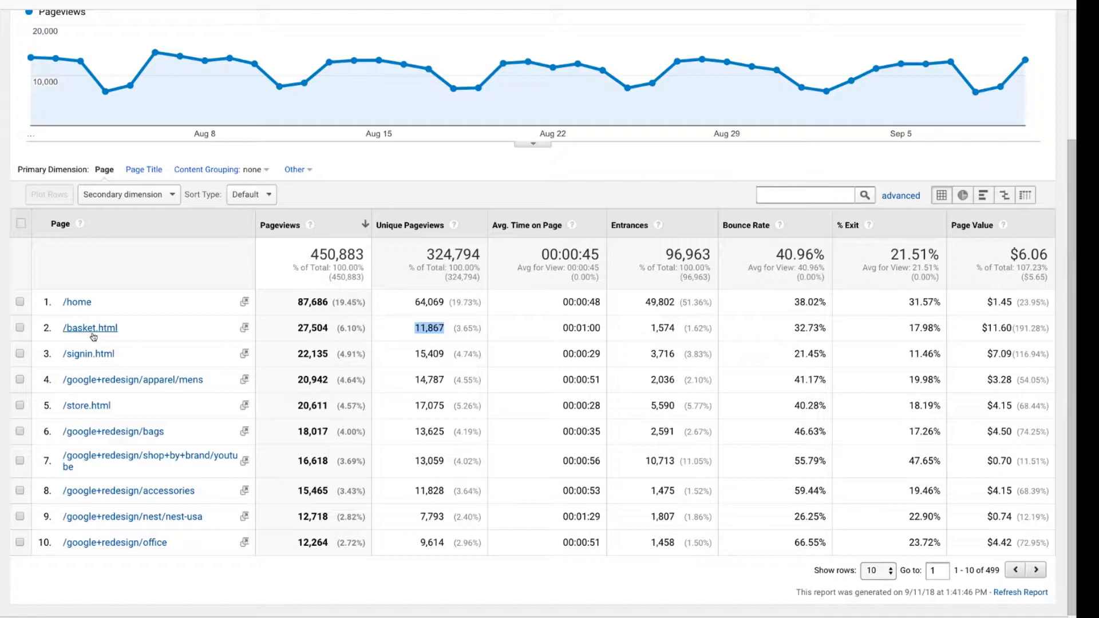
{"action": "mouse_move", "coordinate": [297, 335]}
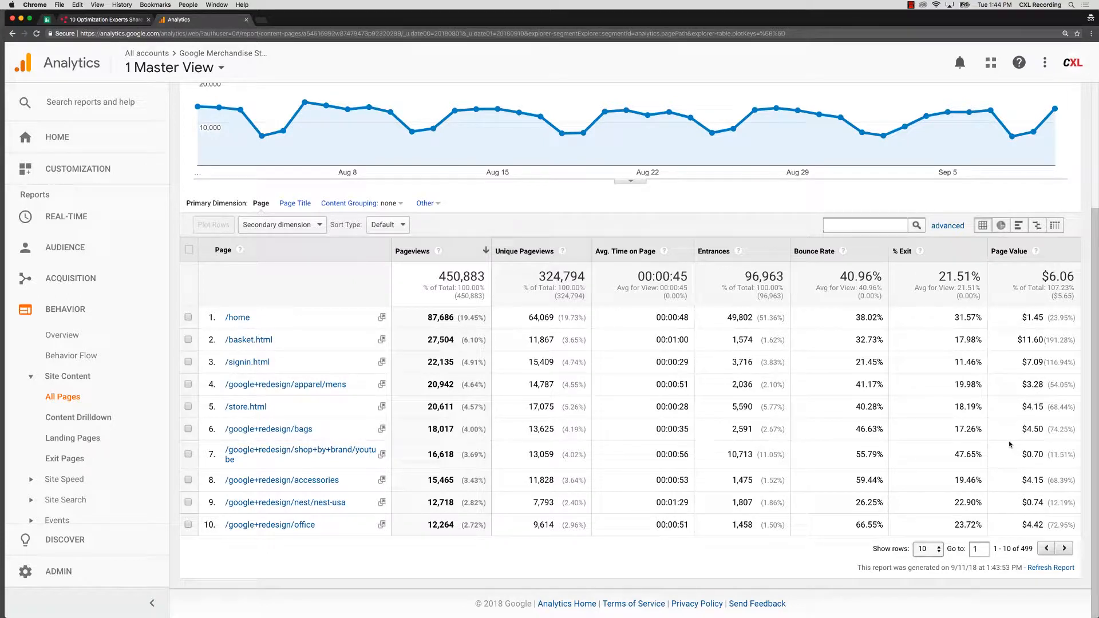
{"action": "mouse_move", "coordinate": [1012, 410]}
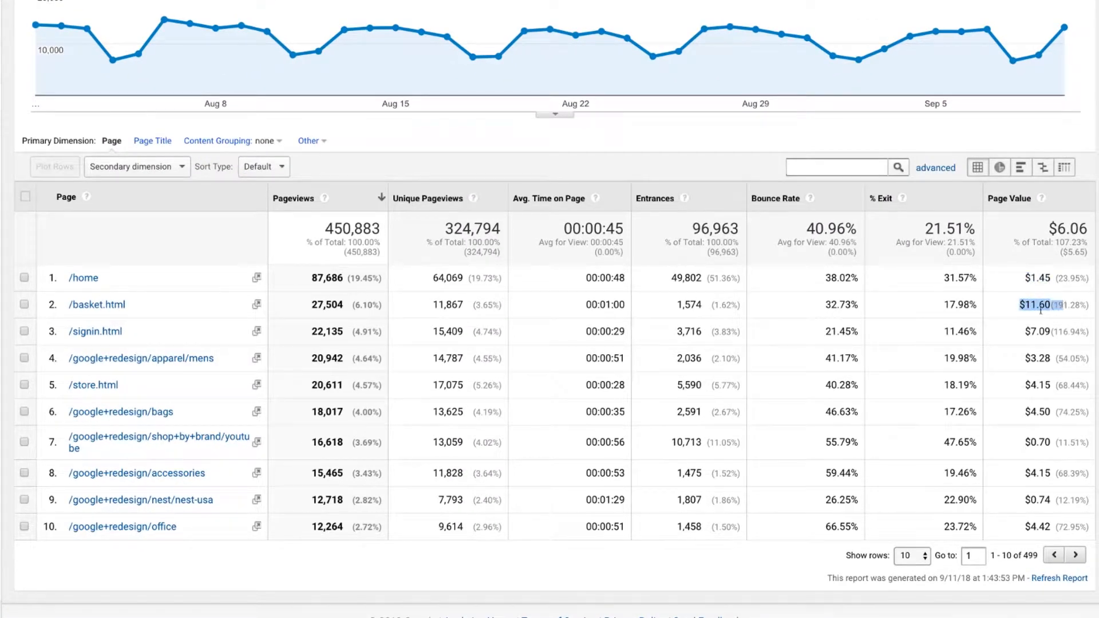
{"action": "left_click", "coordinate": [1043, 278]}
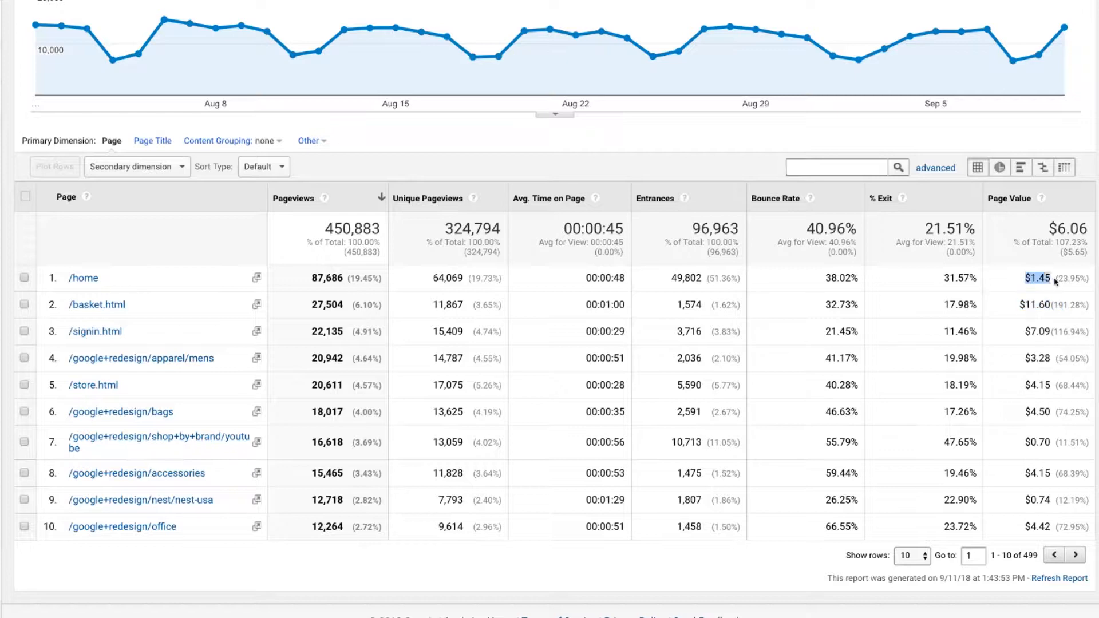
{"action": "mouse_move", "coordinate": [96, 304]}
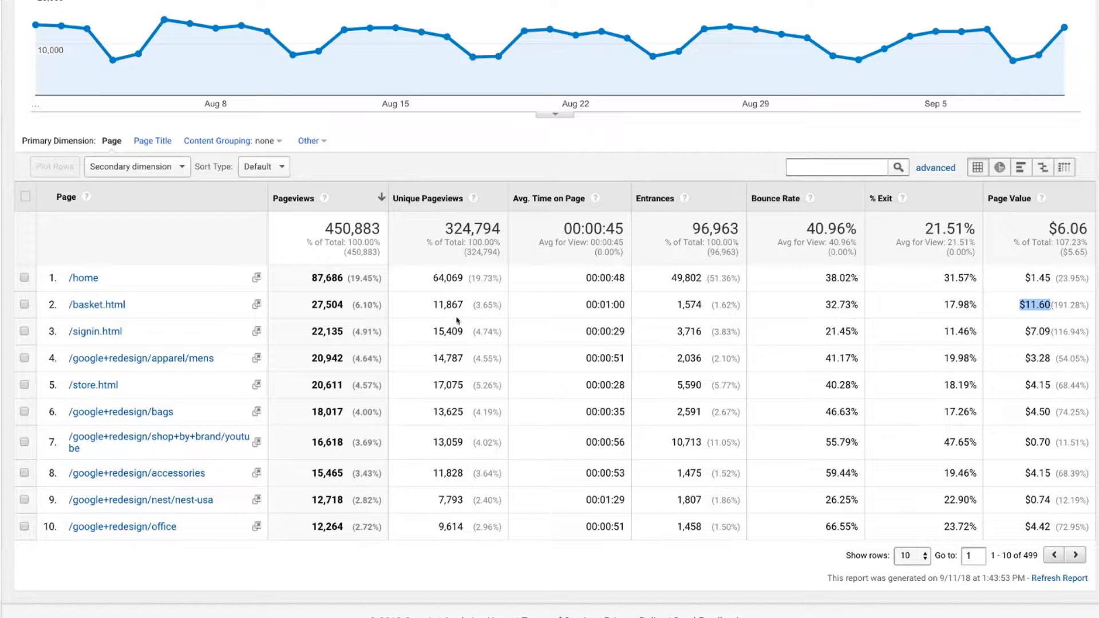
{"action": "mouse_move", "coordinate": [1033, 293]}
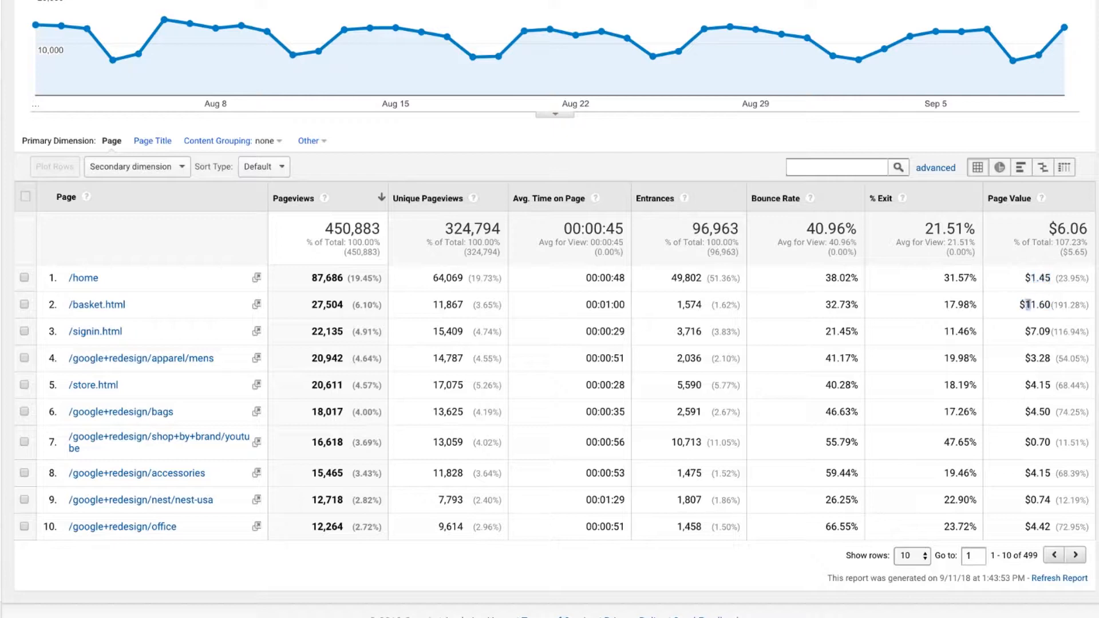
{"action": "double_click", "coordinate": [1040, 304]}
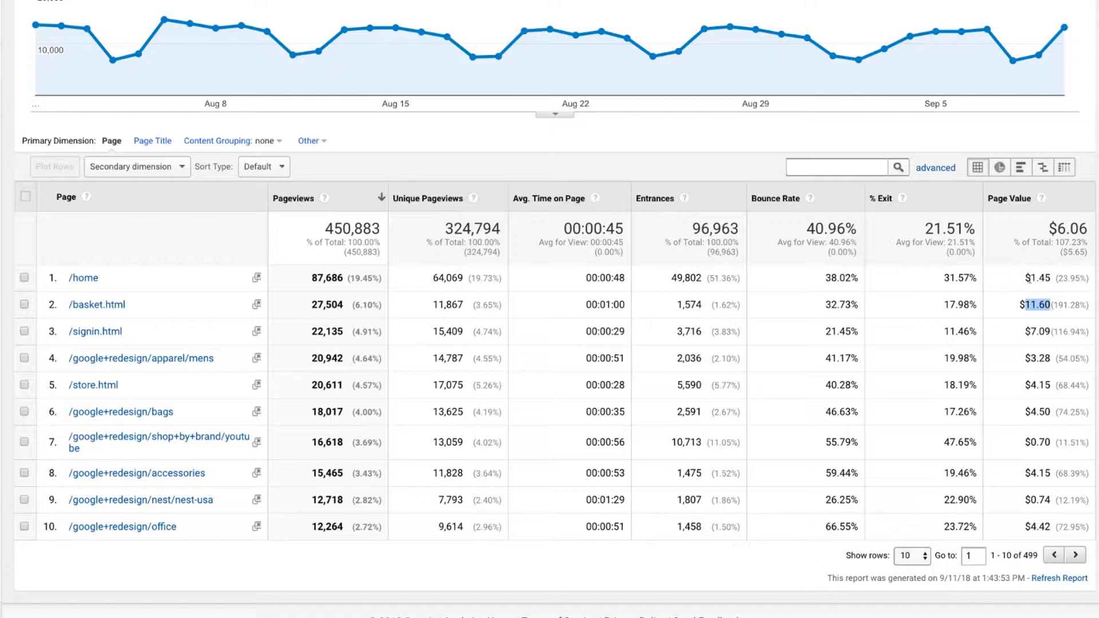
{"action": "mouse_move", "coordinate": [108, 446]}
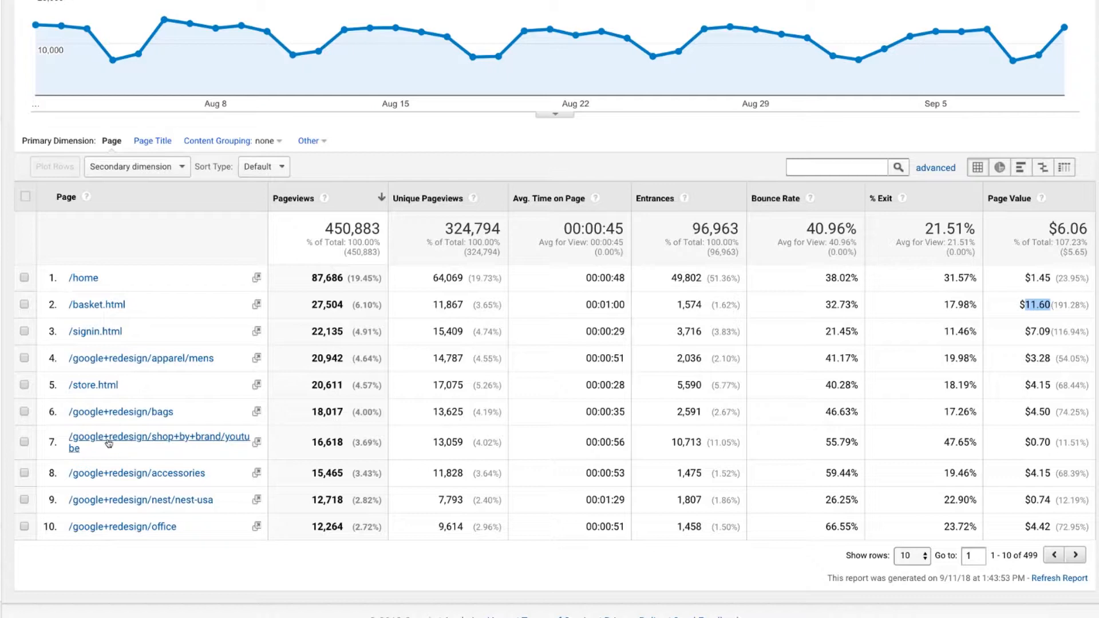
{"action": "mouse_move", "coordinate": [259, 156]}
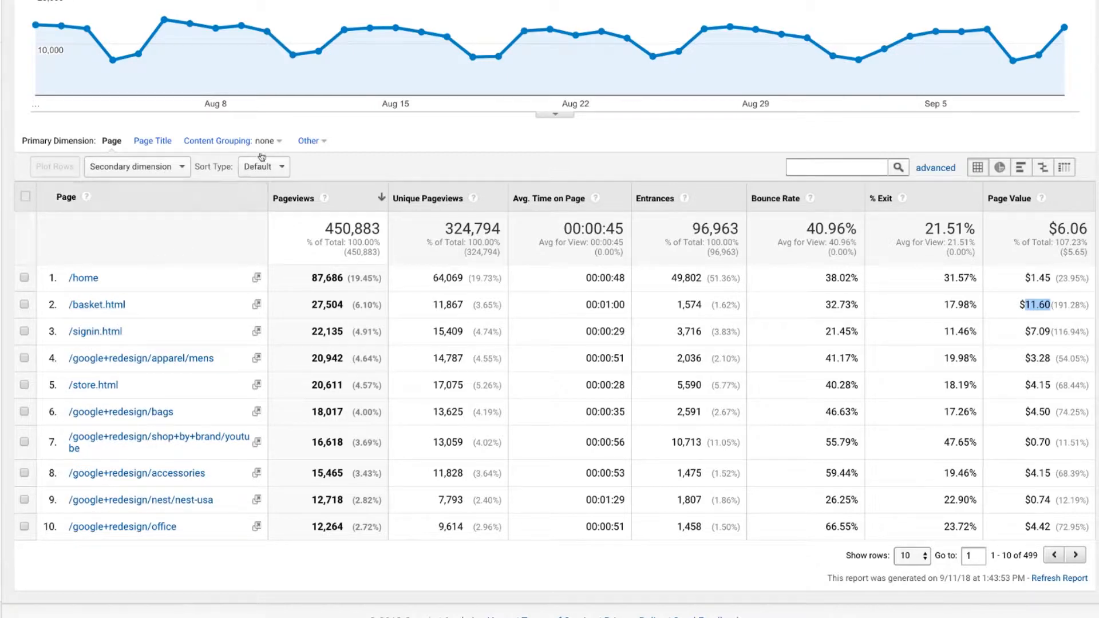
{"action": "left_click", "coordinate": [234, 140]}
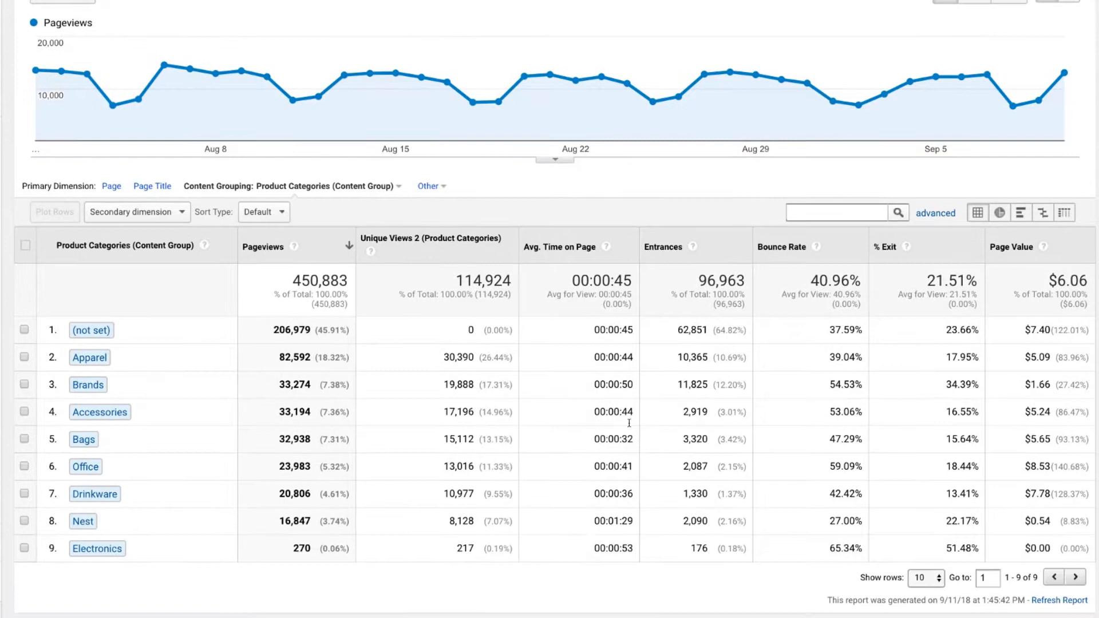
{"action": "scroll", "scroll_direction": "down", "scroll_amount": 3}
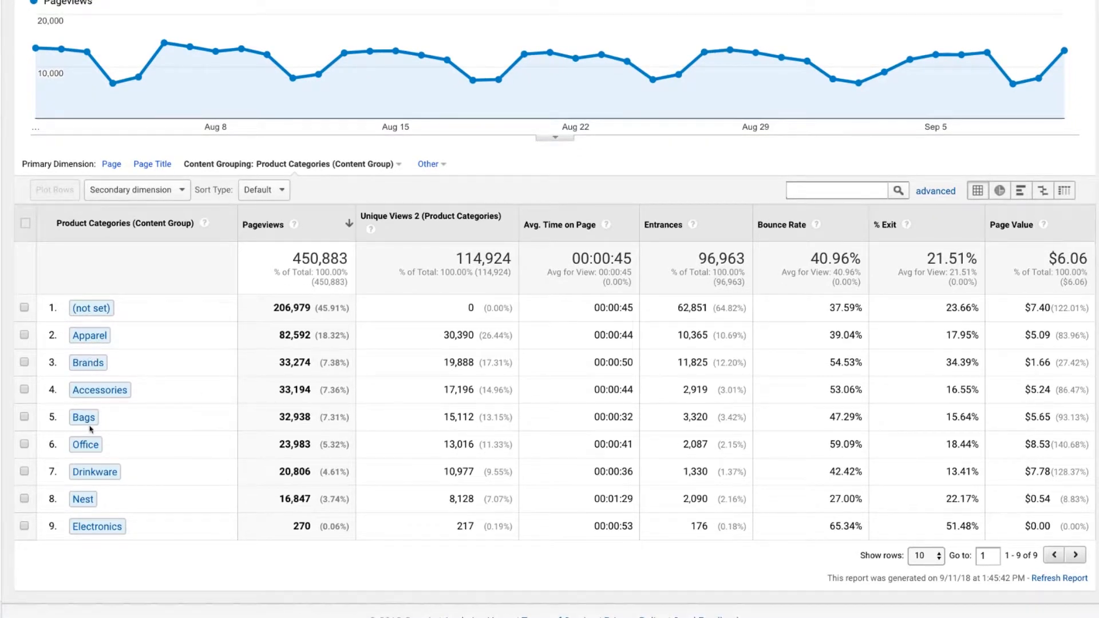
{"action": "mouse_move", "coordinate": [1024, 477]}
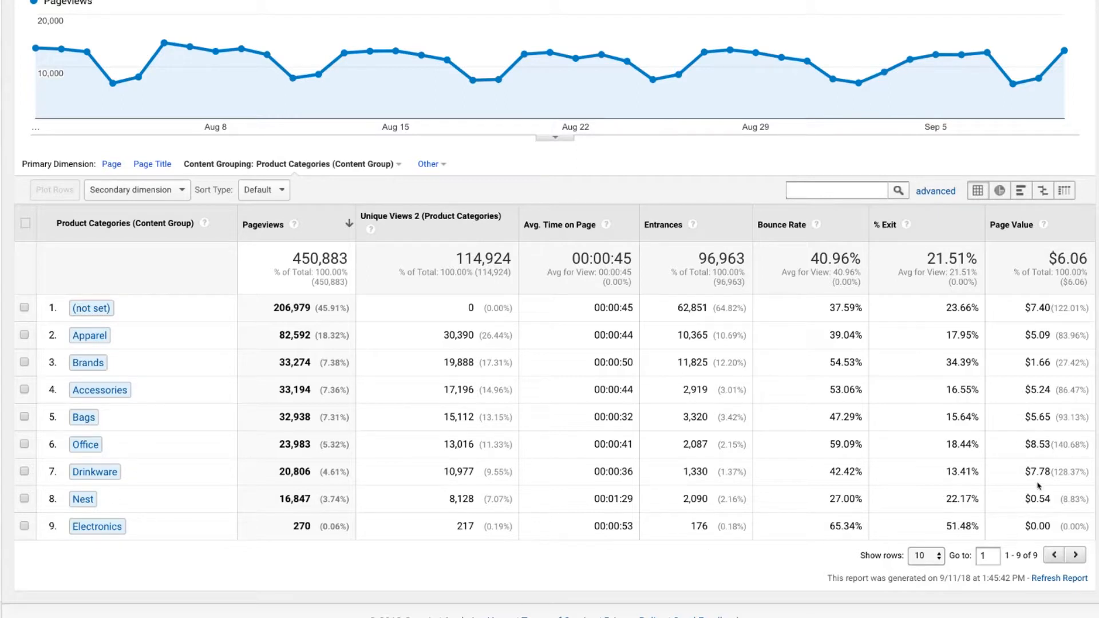
{"action": "double_click", "coordinate": [1040, 499]}
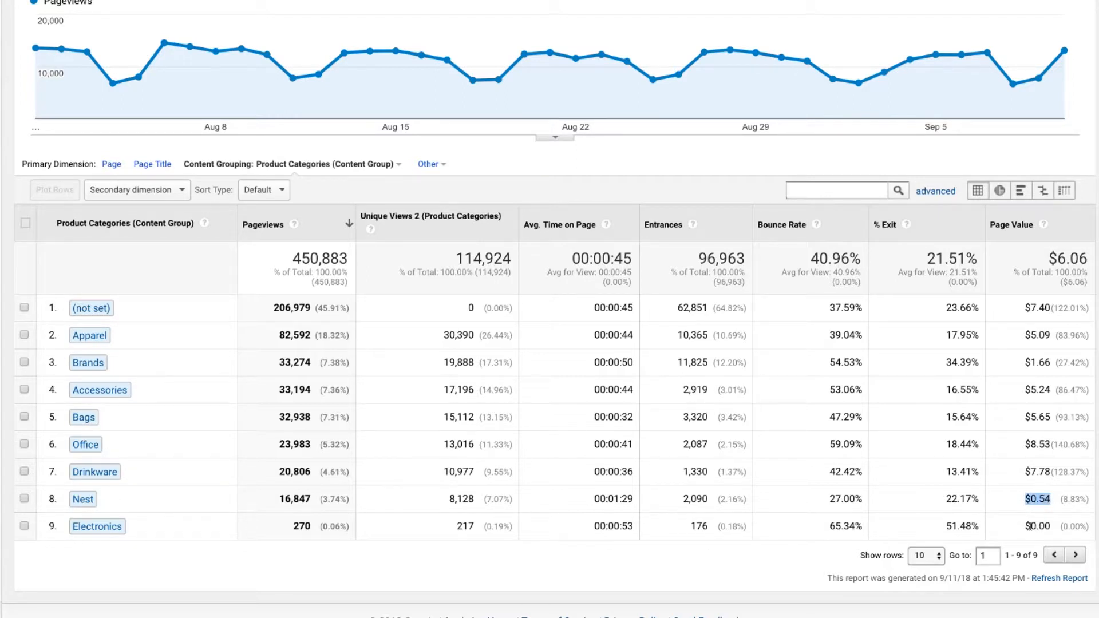
{"action": "left_click", "coordinate": [1044, 471]}
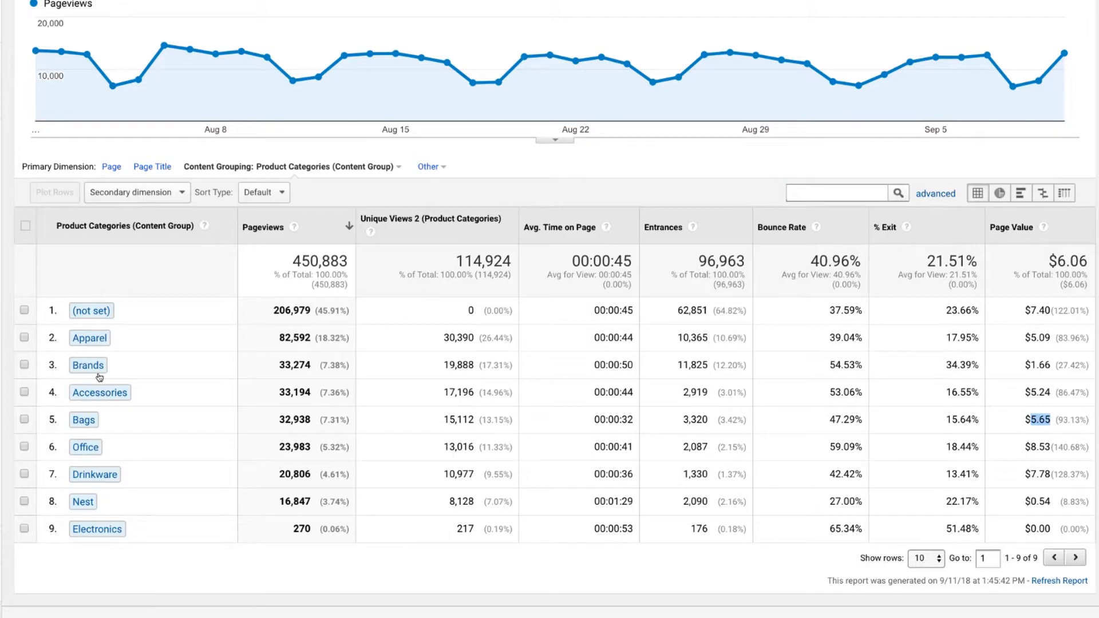
{"action": "mouse_move", "coordinate": [154, 362]}
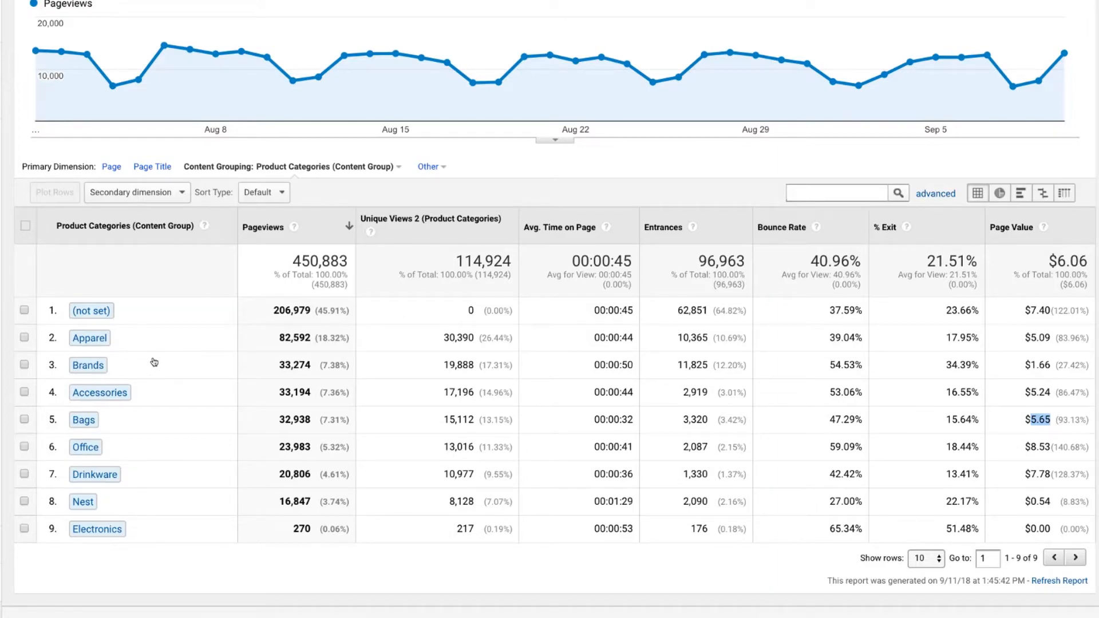